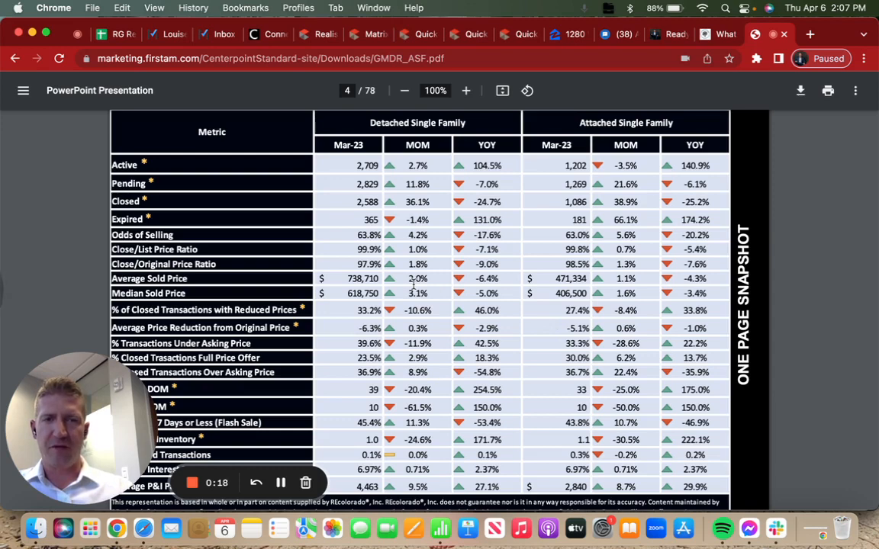
mouse_move(333, 217)
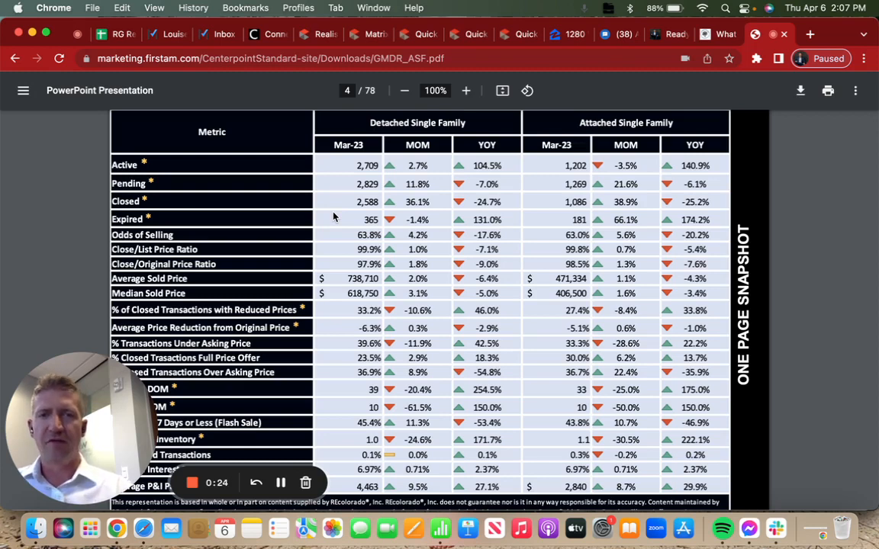
mouse_move(354, 150)
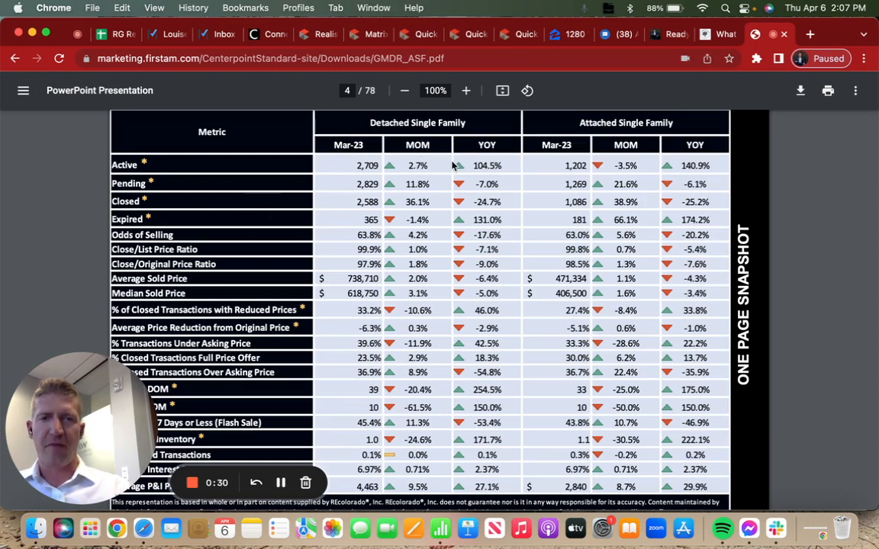
mouse_move(482, 180)
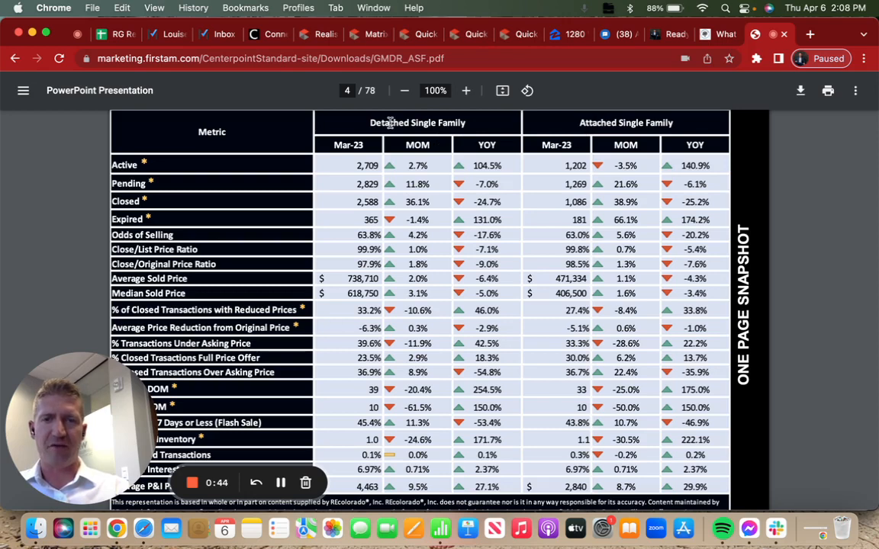
mouse_move(571, 136)
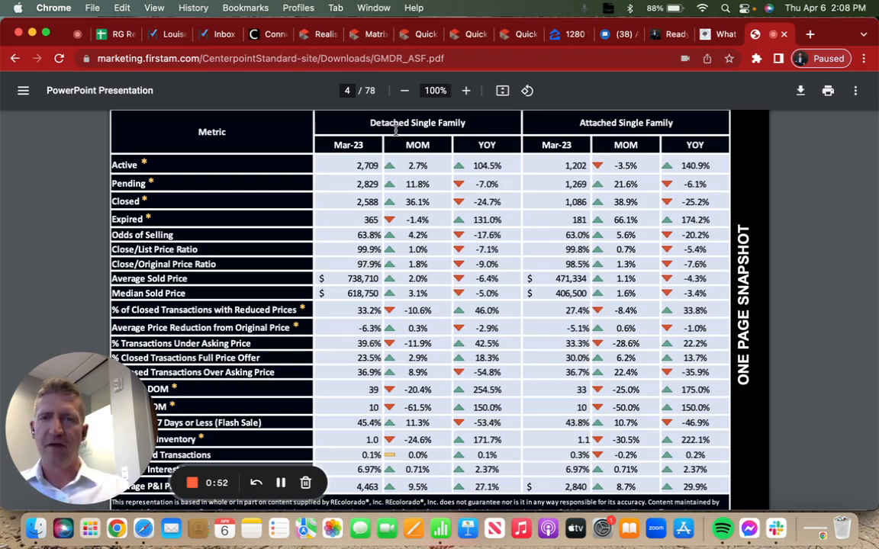
mouse_move(235, 171)
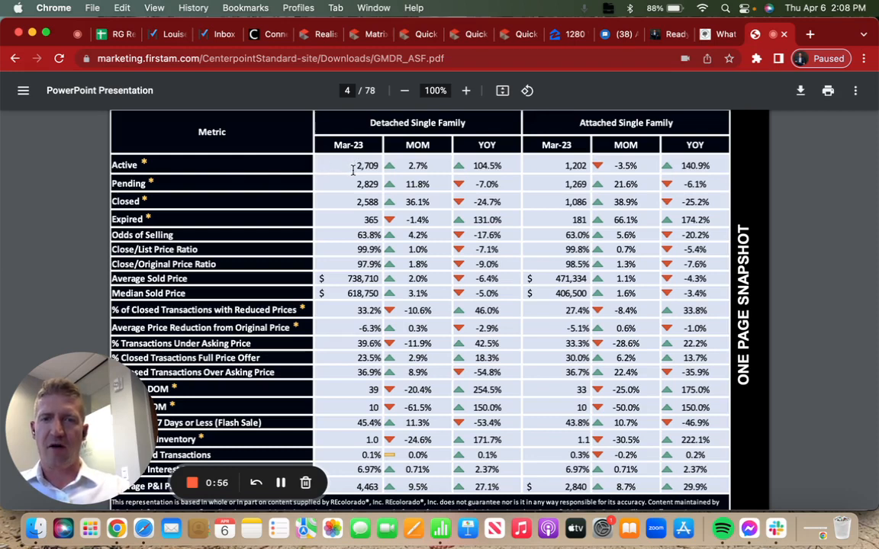
mouse_move(359, 181)
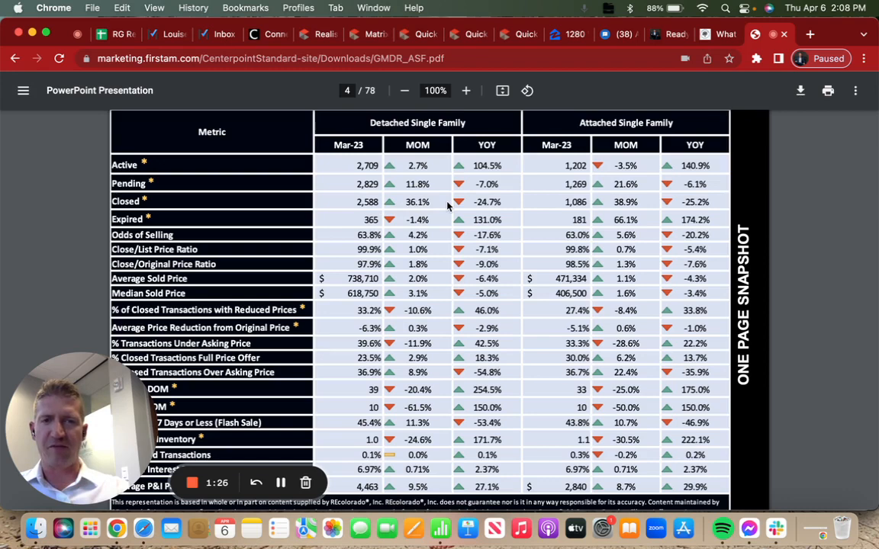
mouse_move(391, 221)
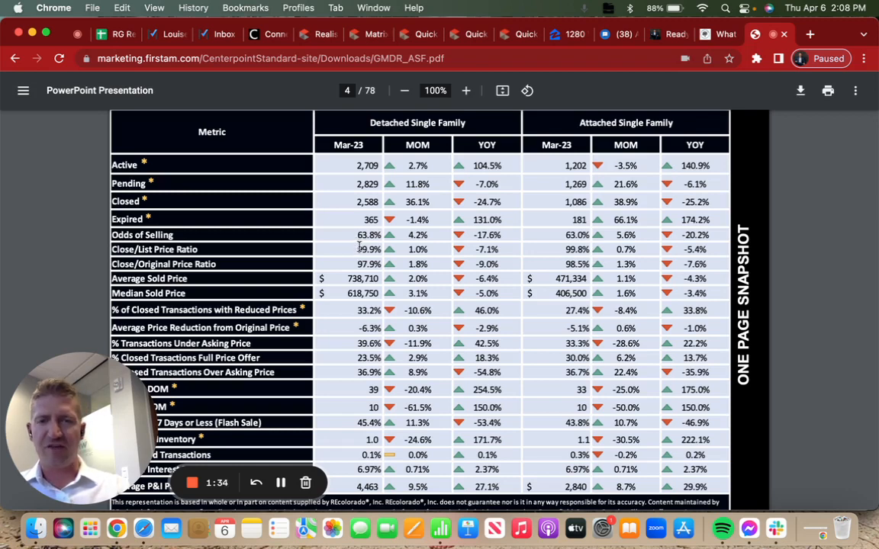
mouse_move(349, 248)
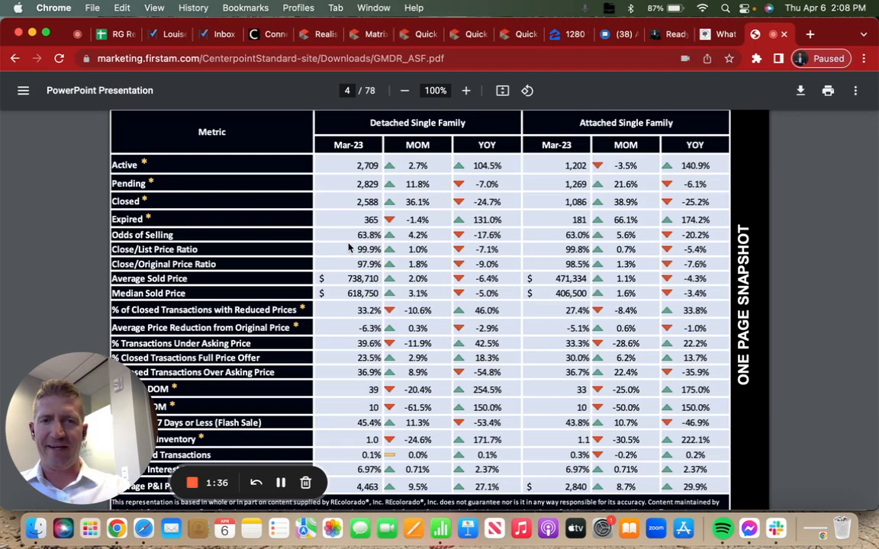
mouse_move(399, 250)
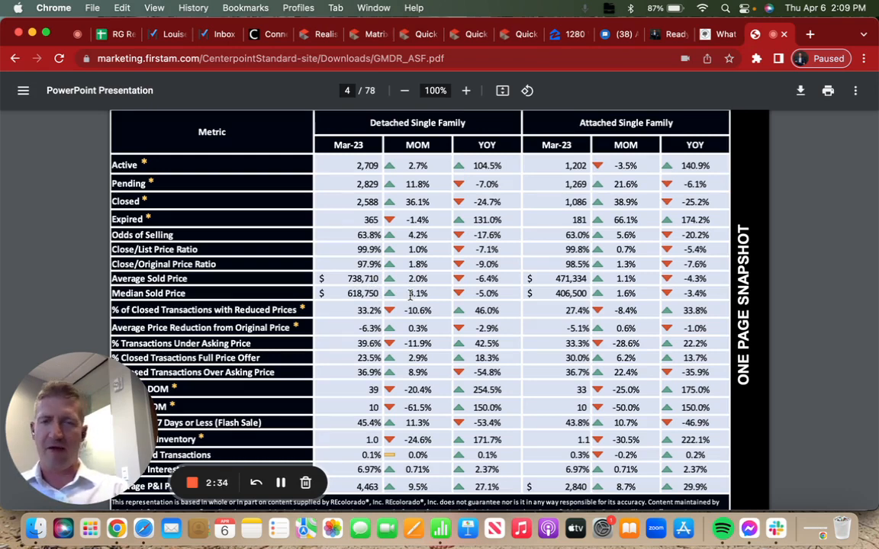
mouse_move(461, 293)
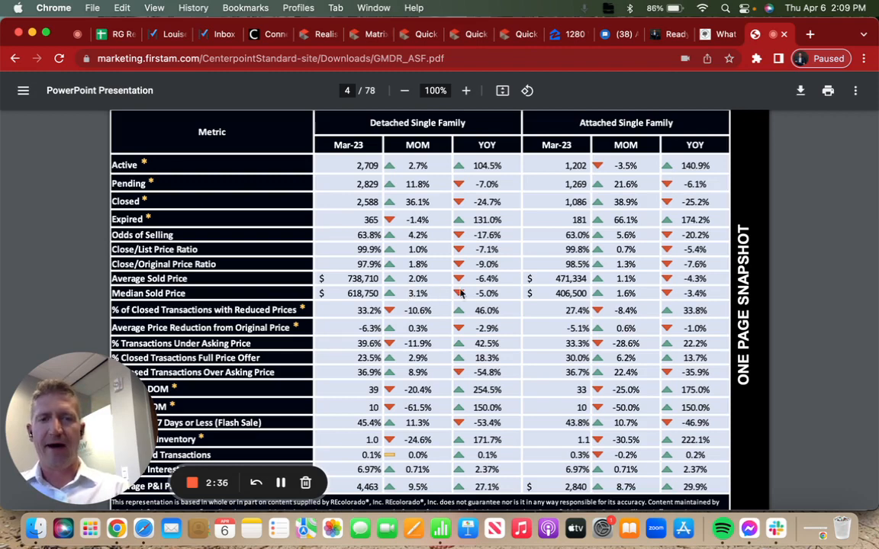
mouse_move(466, 287)
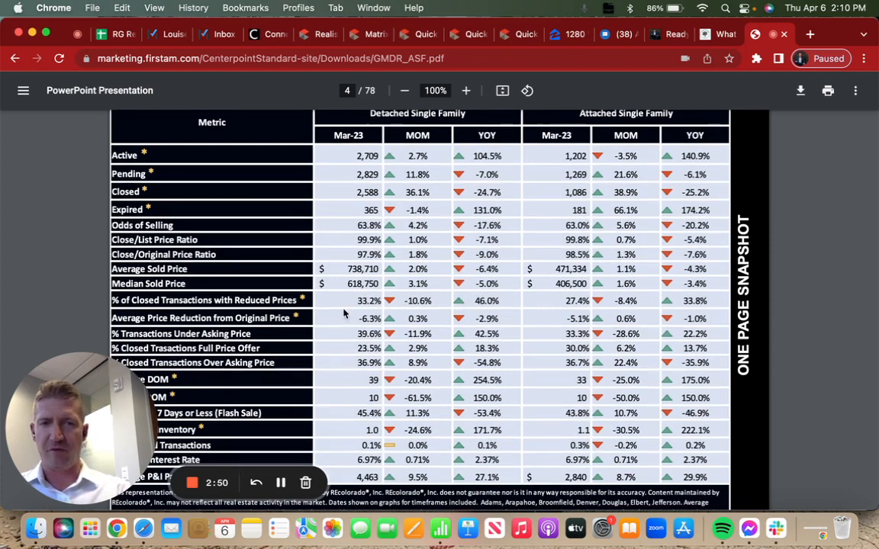
scroll("down", 3)
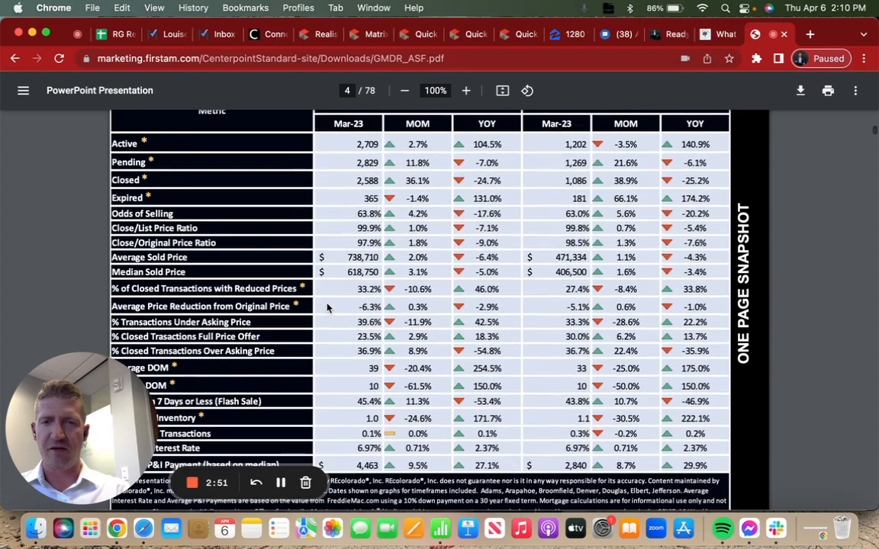
scroll("down", 3)
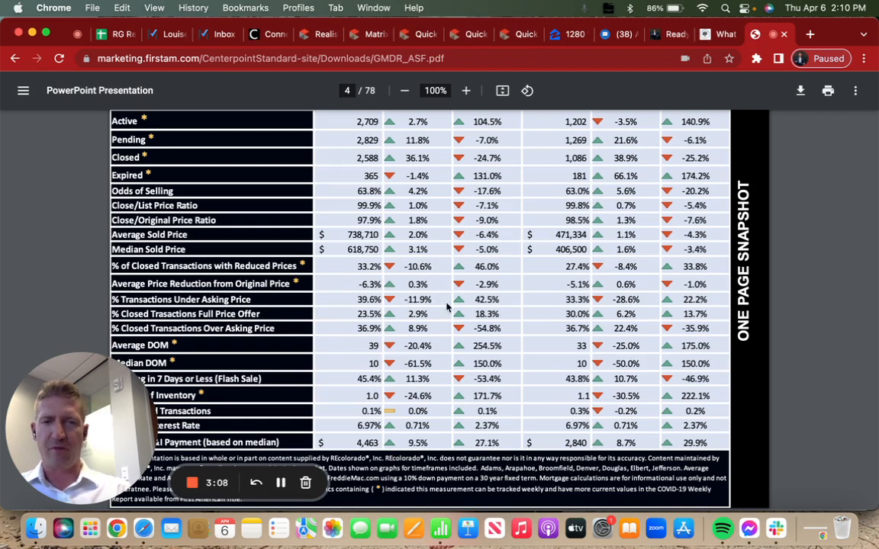
mouse_move(445, 308)
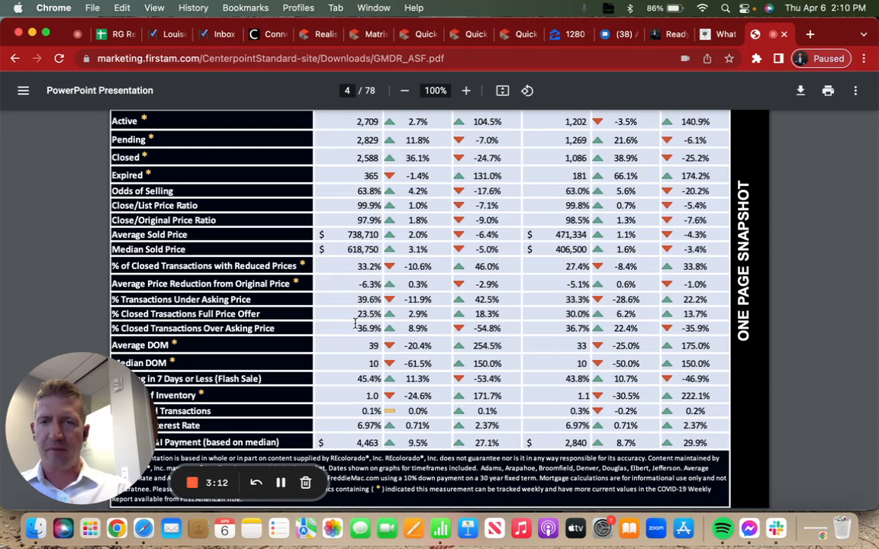
mouse_move(357, 319)
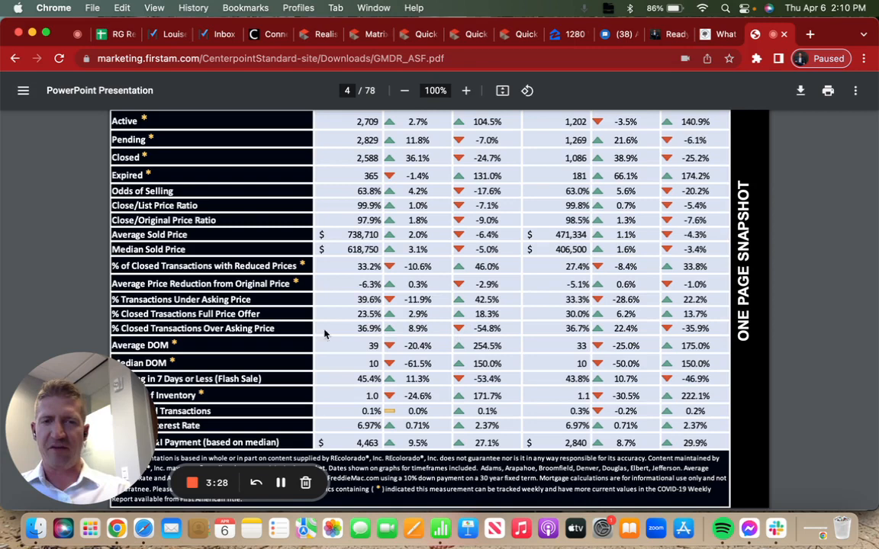
scroll("down", 3)
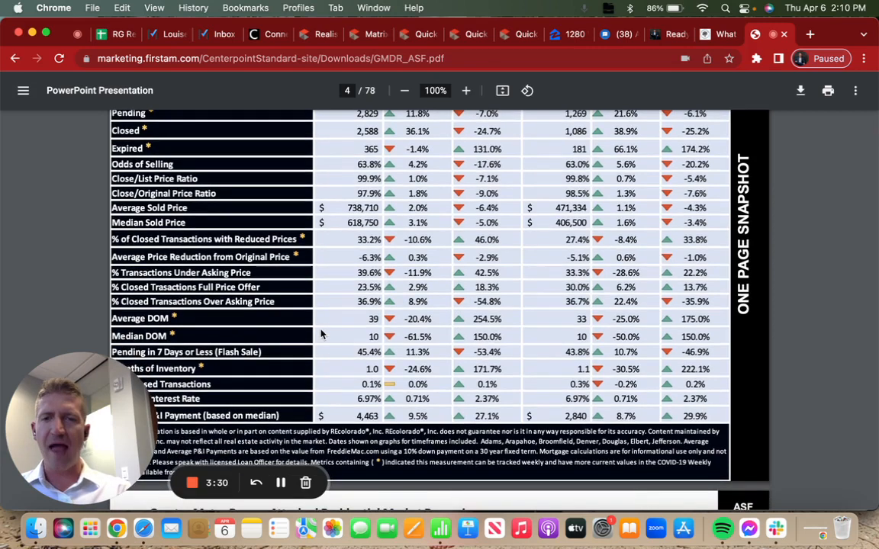
mouse_move(353, 322)
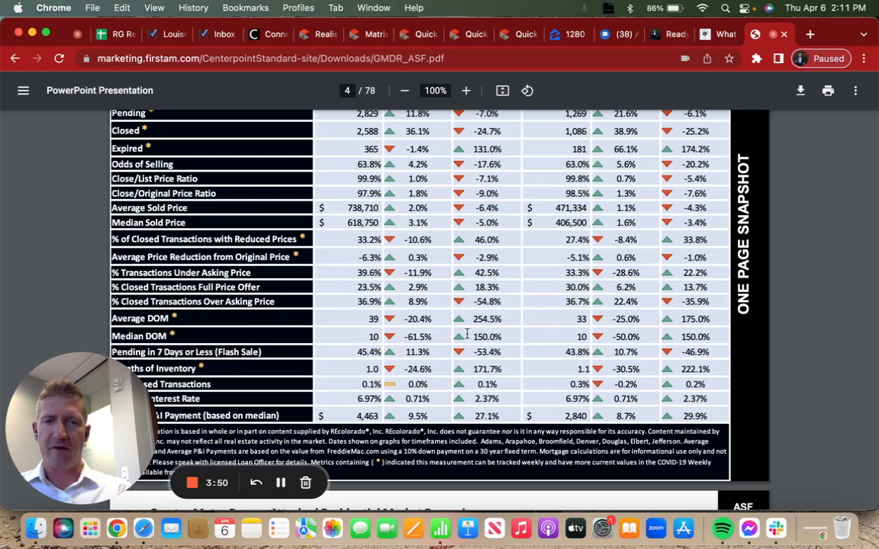
scroll("down", 3)
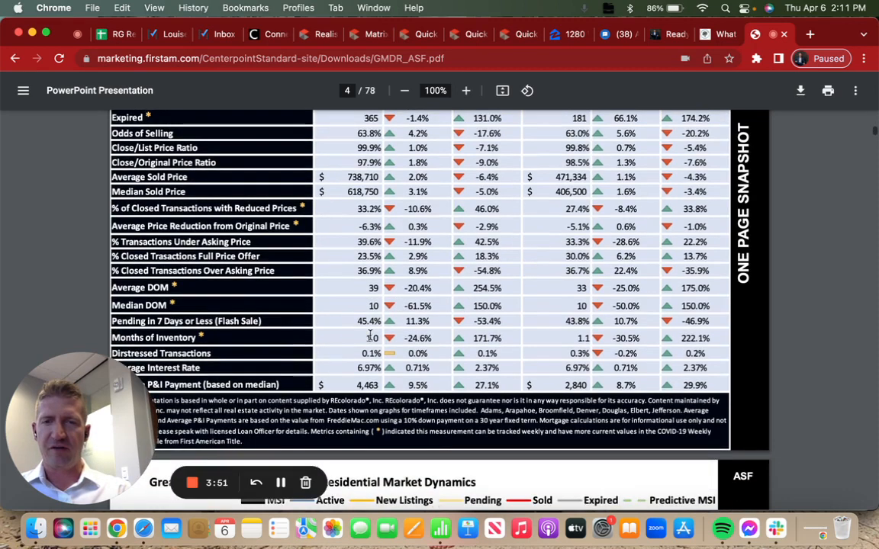
scroll("down", 3)
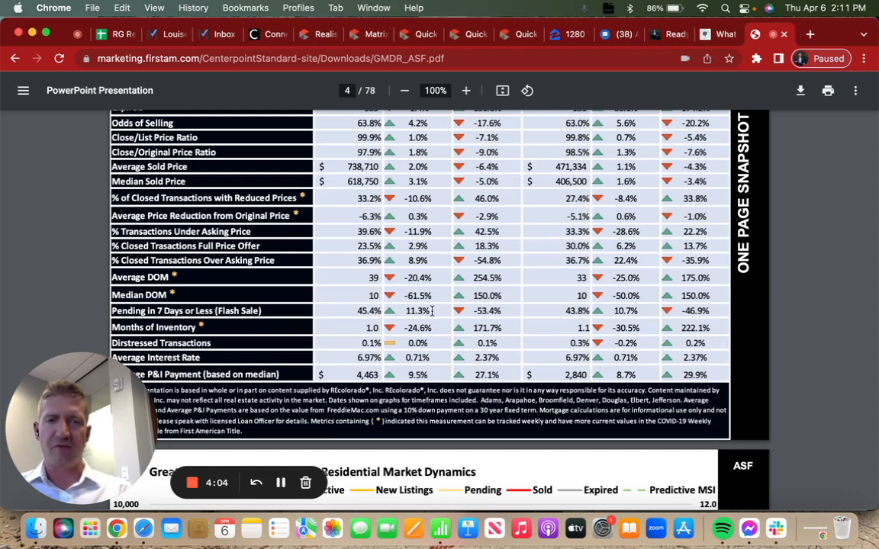
mouse_move(450, 314)
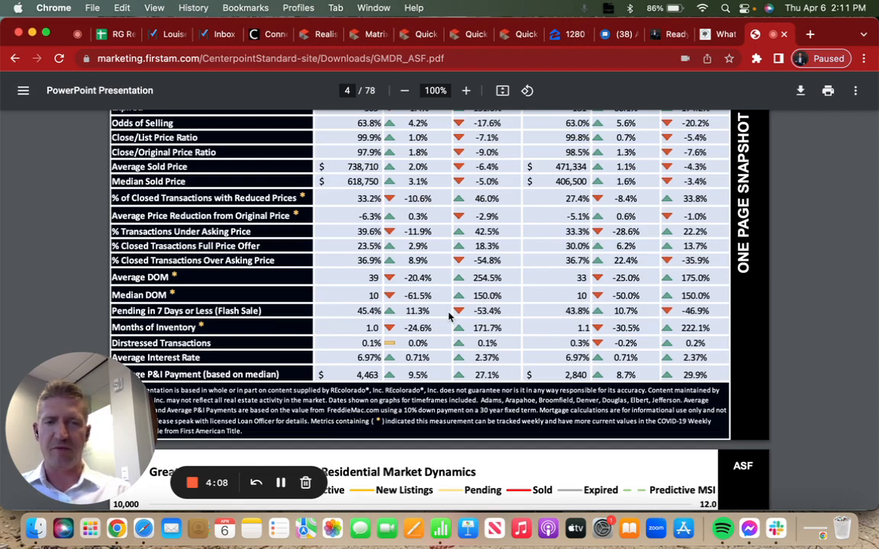
mouse_move(339, 314)
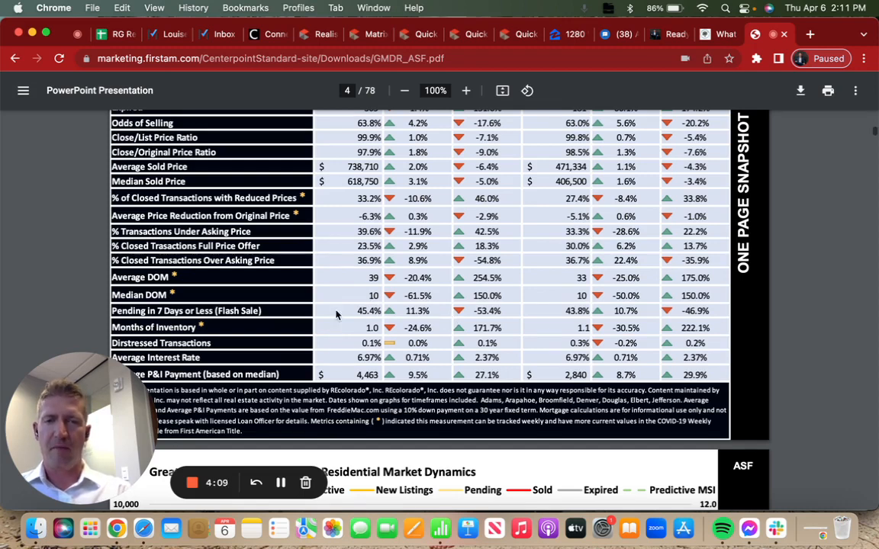
scroll("down", 3)
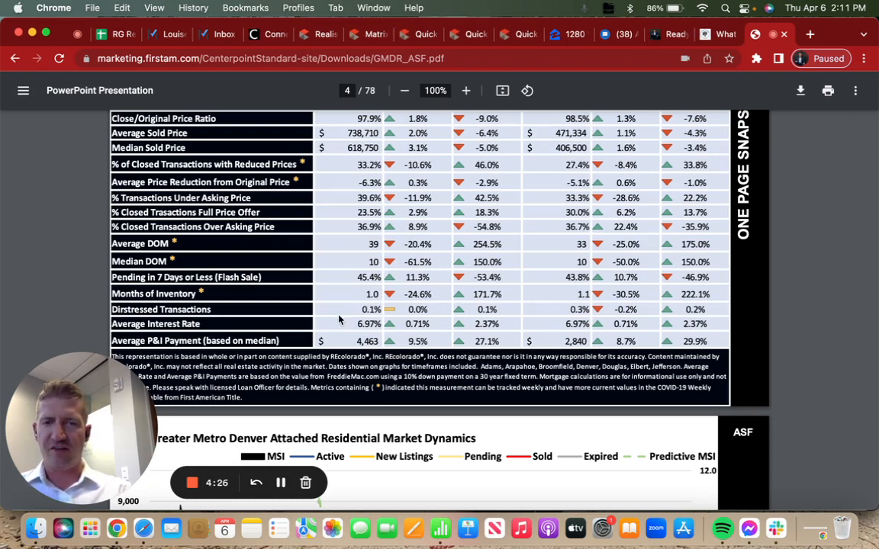
scroll("down", 3)
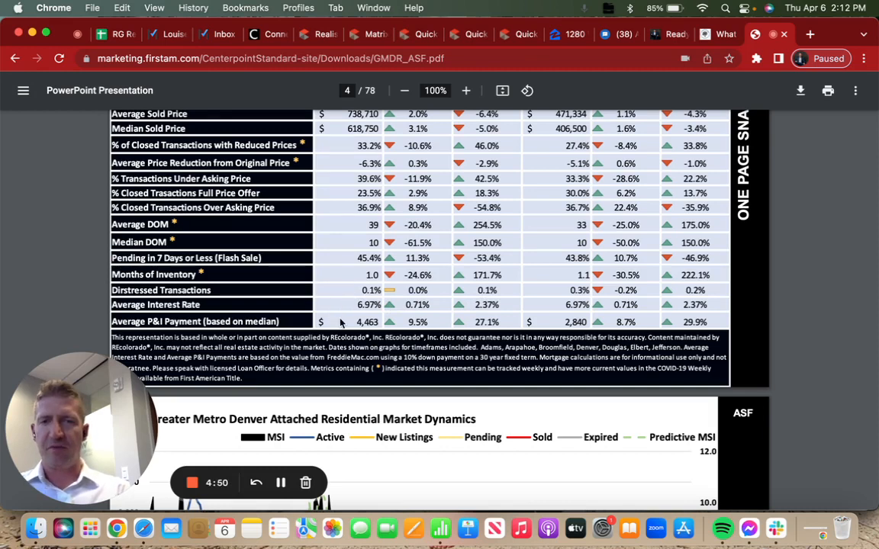
mouse_move(398, 329)
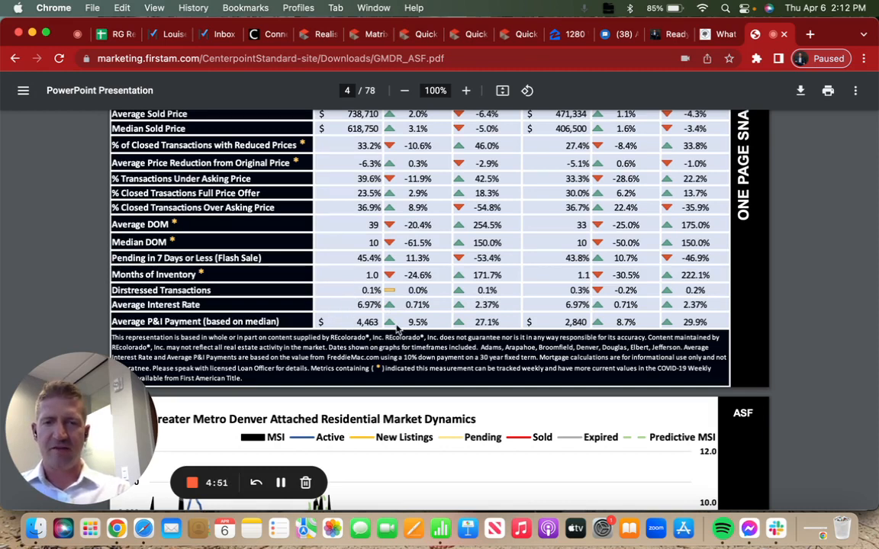